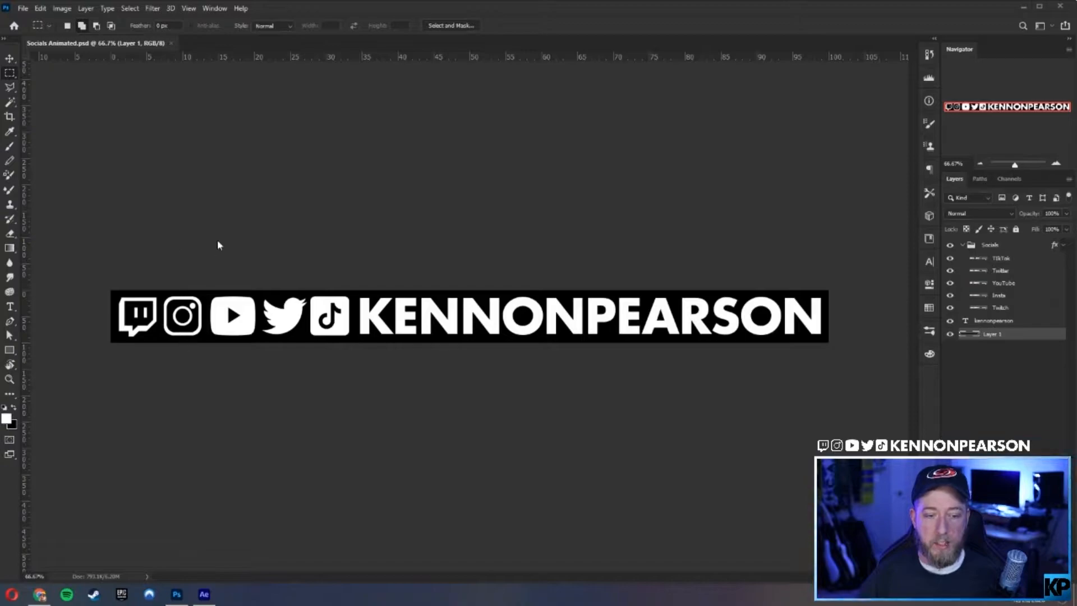
pyautogui.moveTo(326, 363)
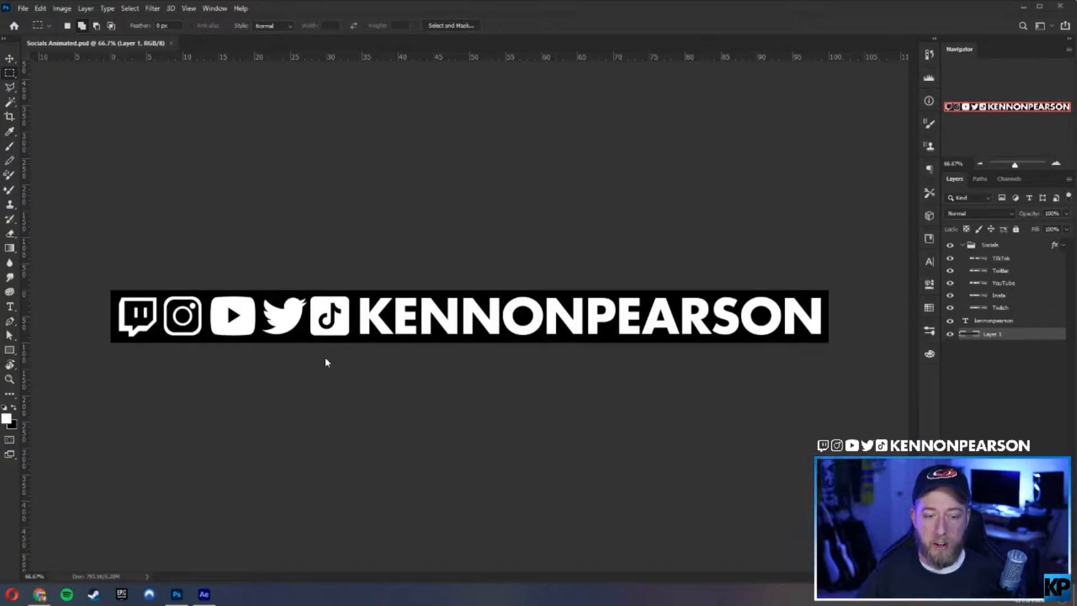
pyautogui.moveTo(400, 380)
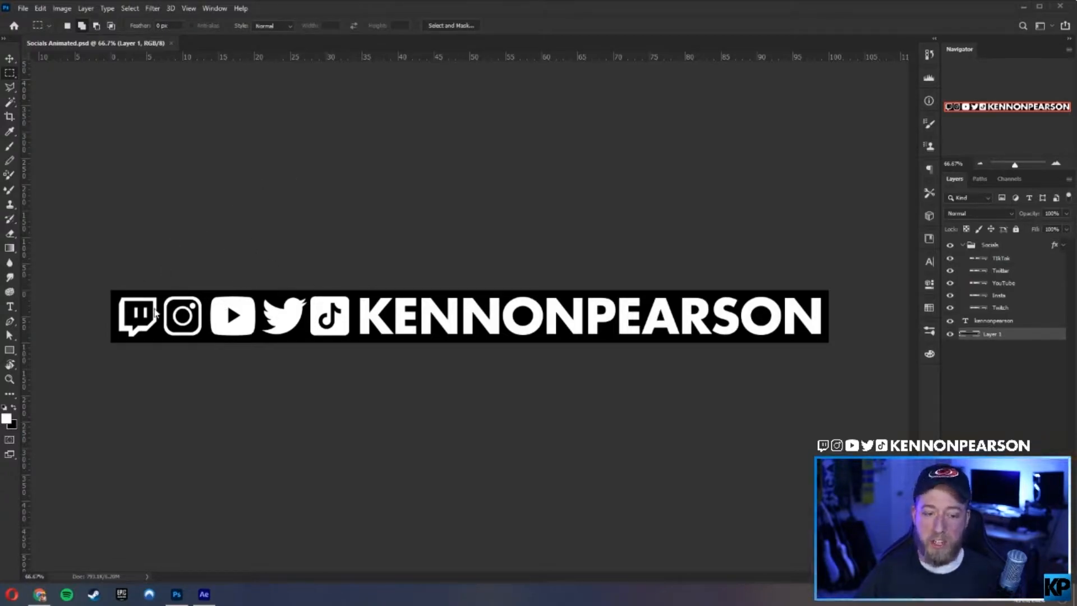
pyautogui.moveTo(145, 312)
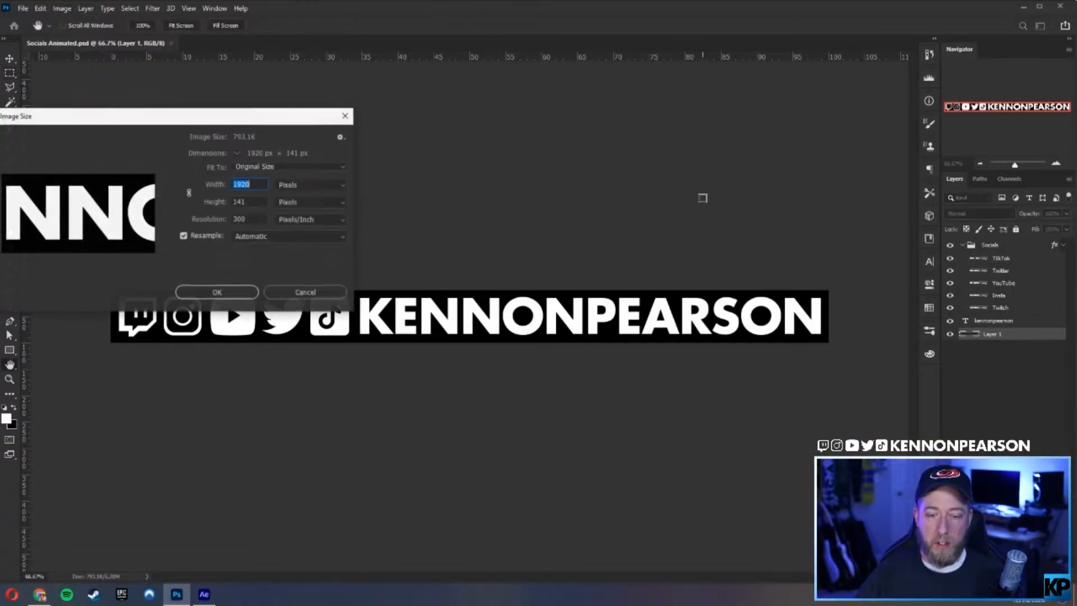
# Move the Image Size dialog aside and cancel it without changes.
pyautogui.moveTo(172, 117); pyautogui.dragTo(487, 237)
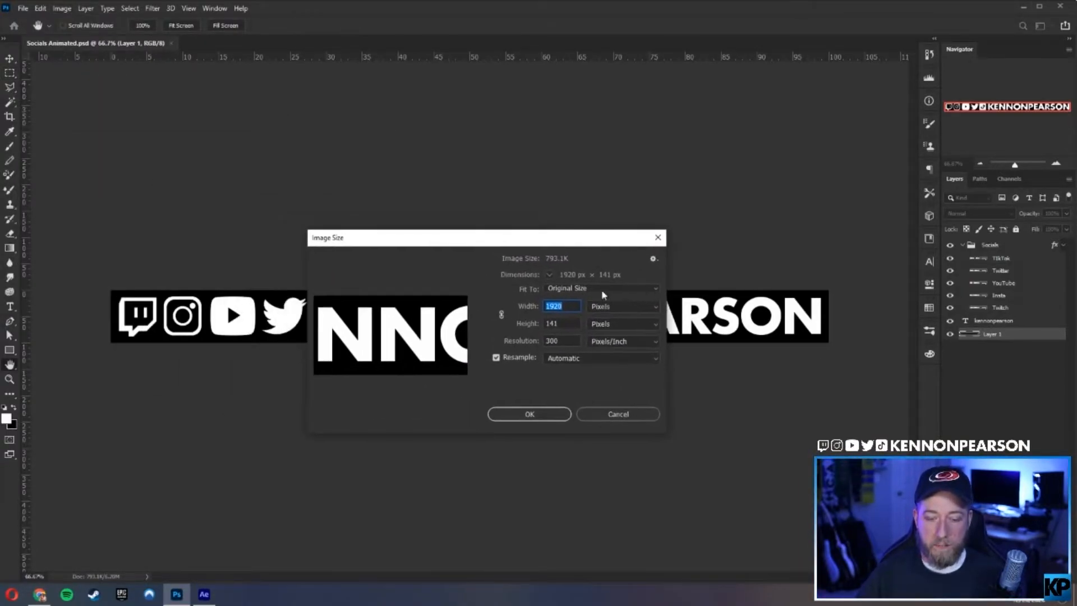
pyautogui.moveTo(609, 422)
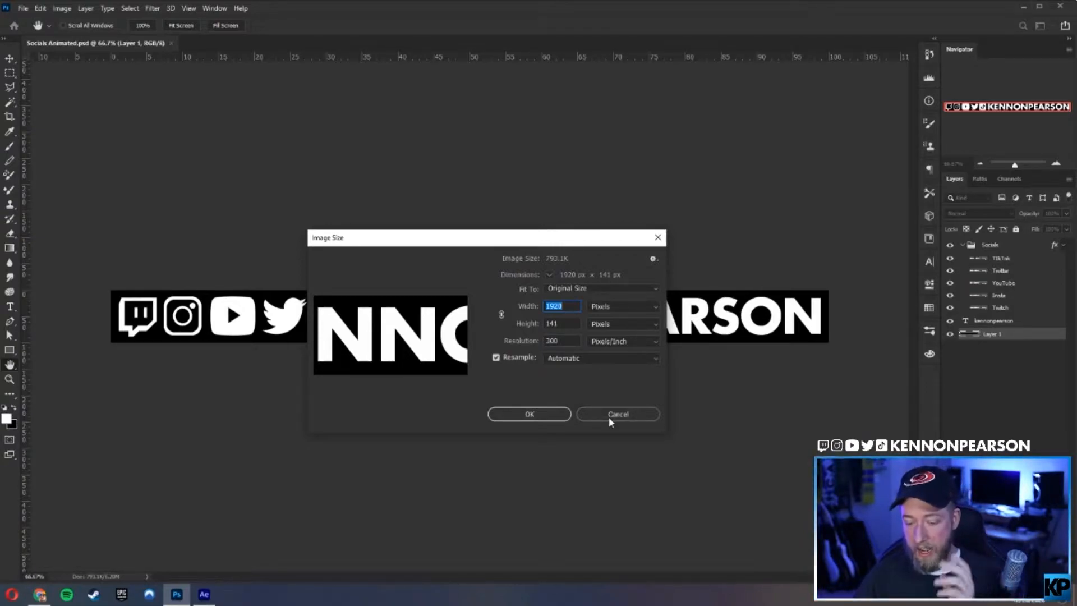
pyautogui.click(617, 414)
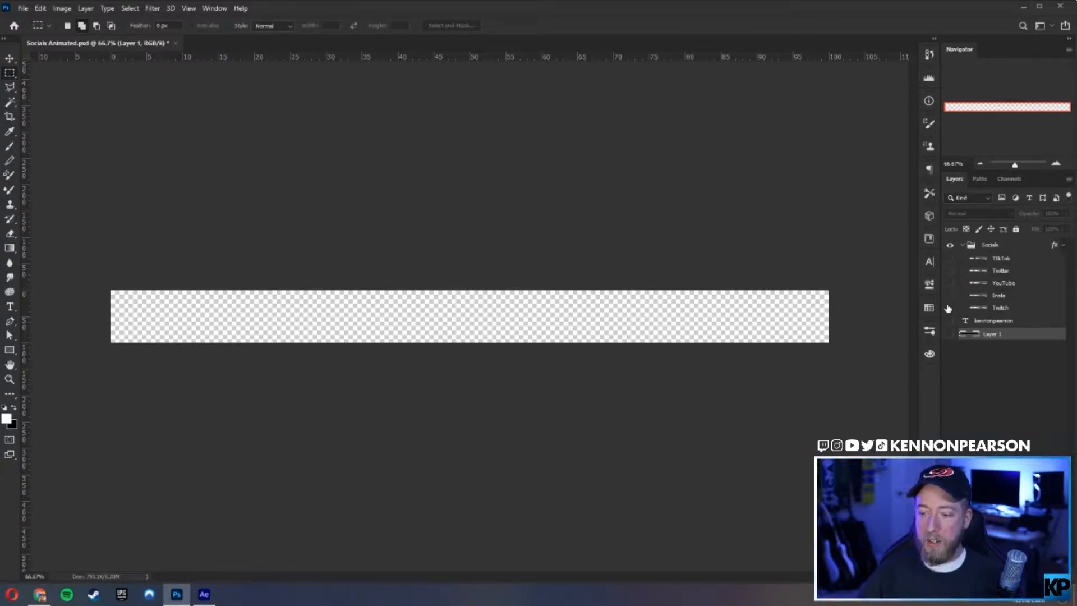
# Turn visibility back on for Layer 1 and the Socials group layers.
pyautogui.click(950, 298)
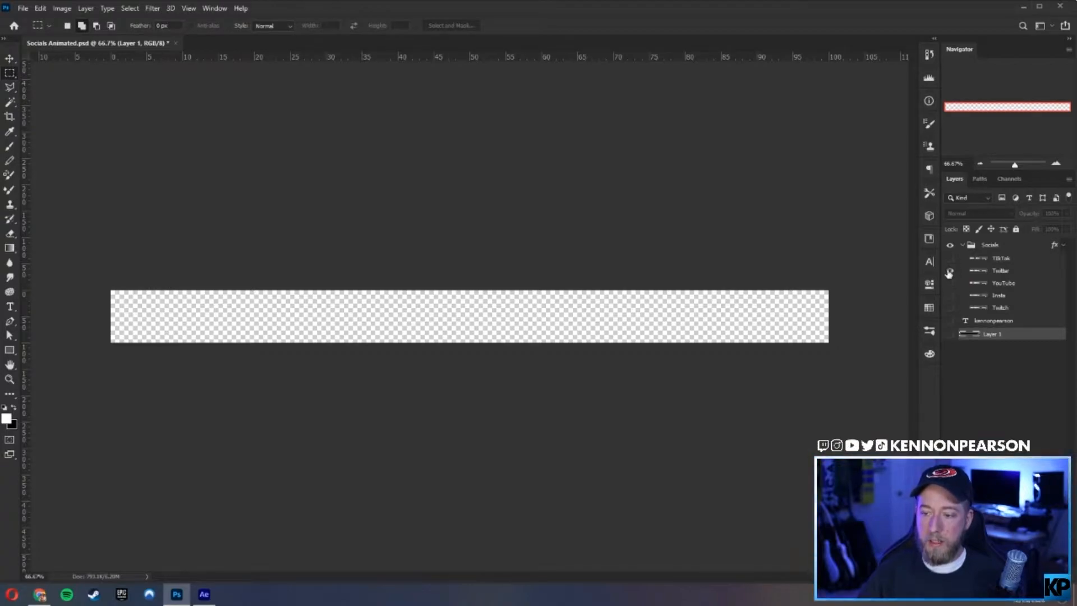
pyautogui.click(950, 258)
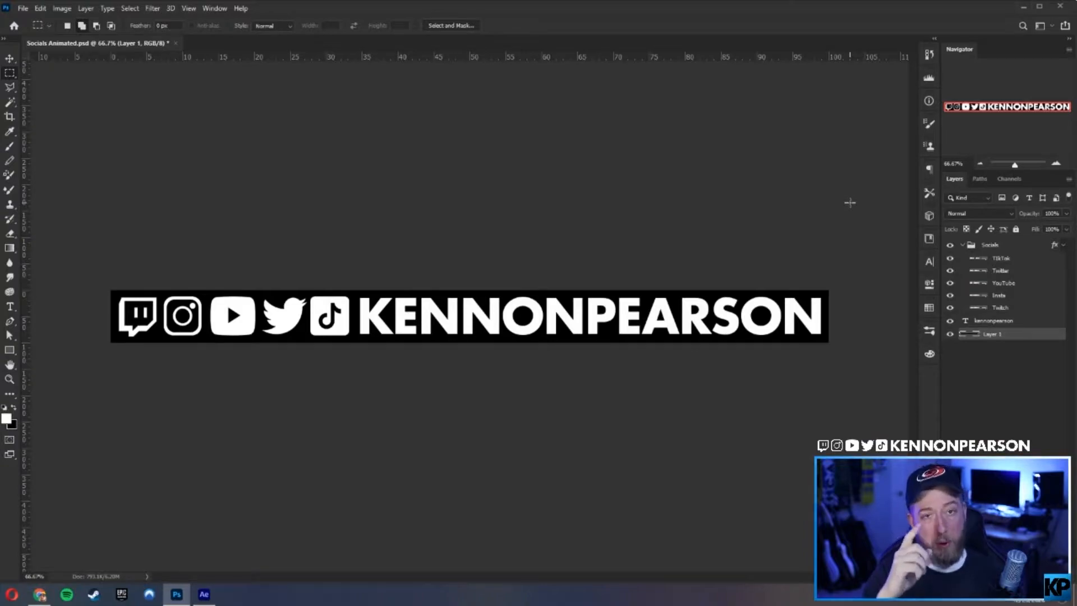
pyautogui.moveTo(625, 108)
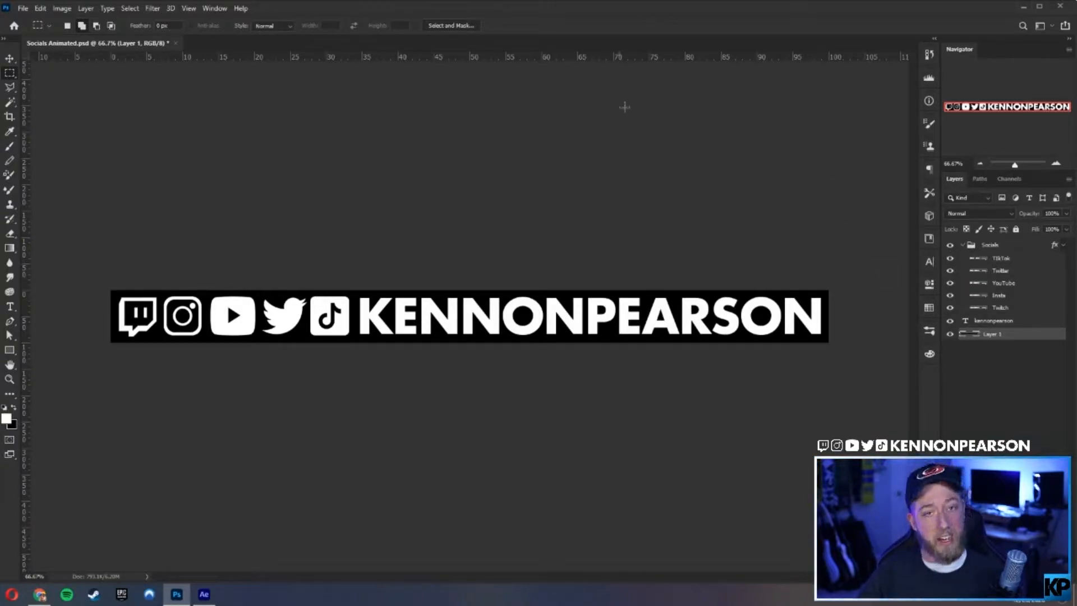
pyautogui.moveTo(713, 36)
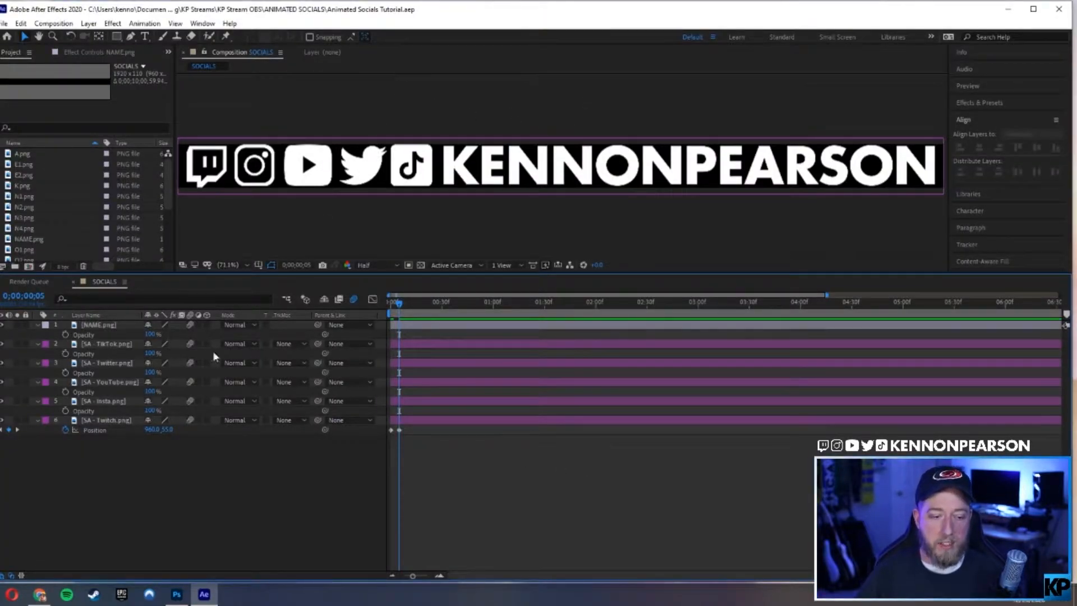
# Collapse the layers' Opacity properties, leaving Twitch's Position expanded.
pyautogui.click(98, 324)
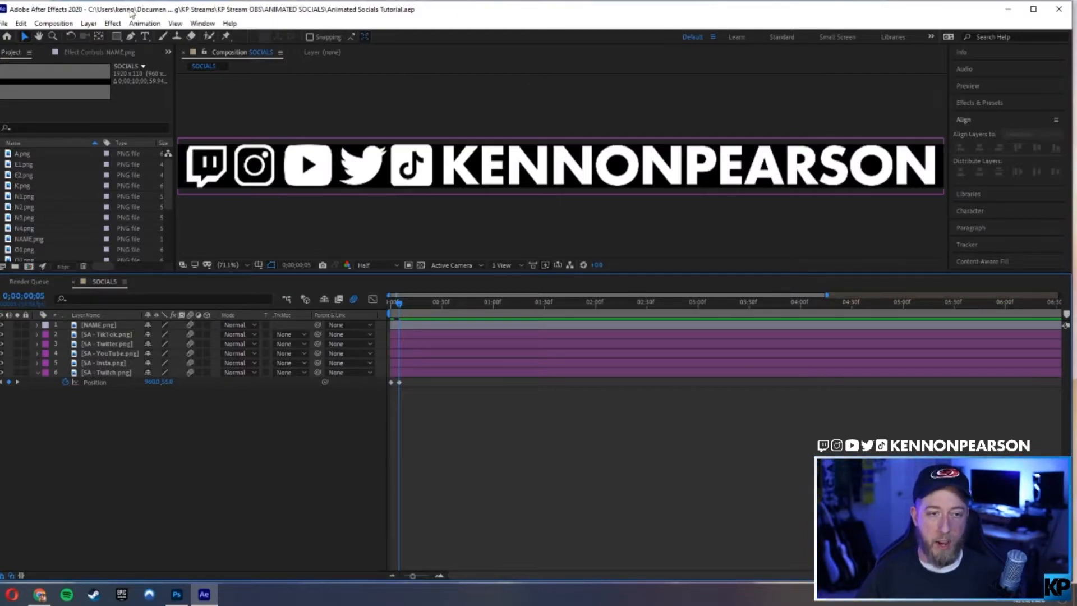
pyautogui.click(54, 23)
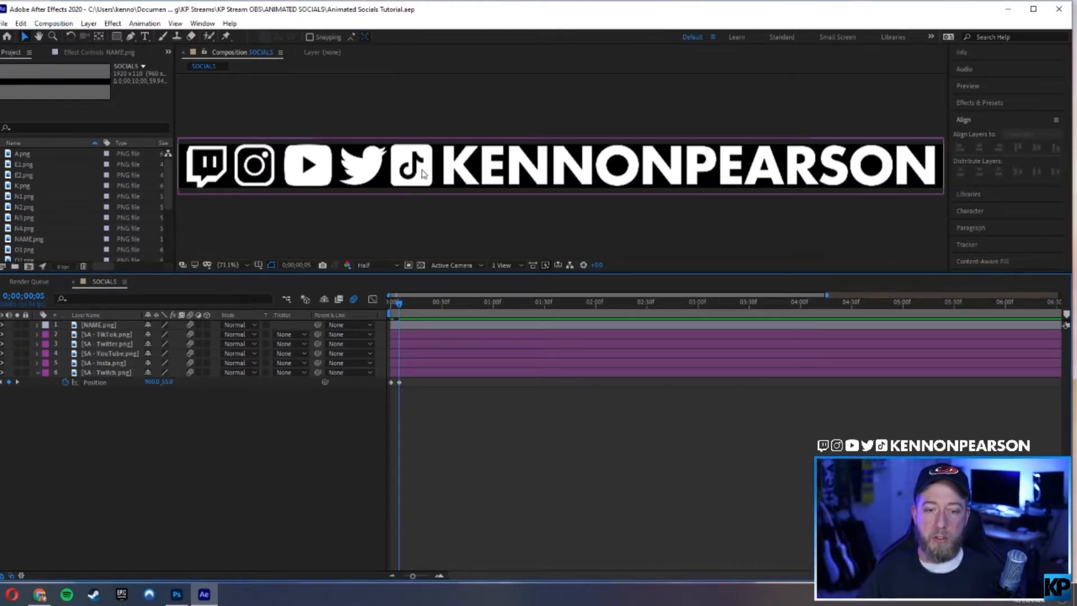
pyautogui.moveTo(405, 194)
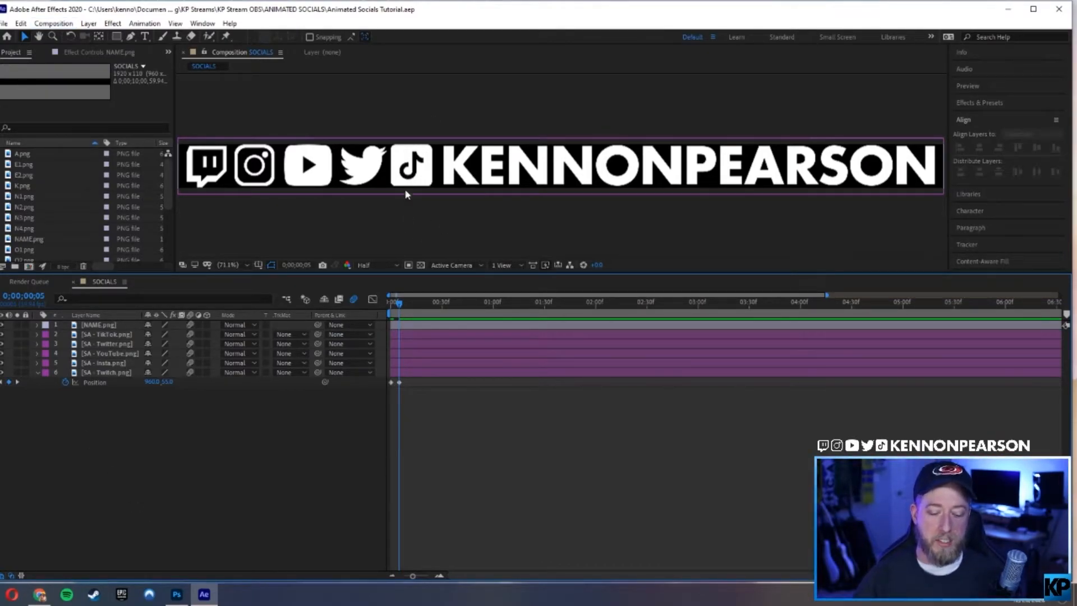
pyautogui.moveTo(559, 147)
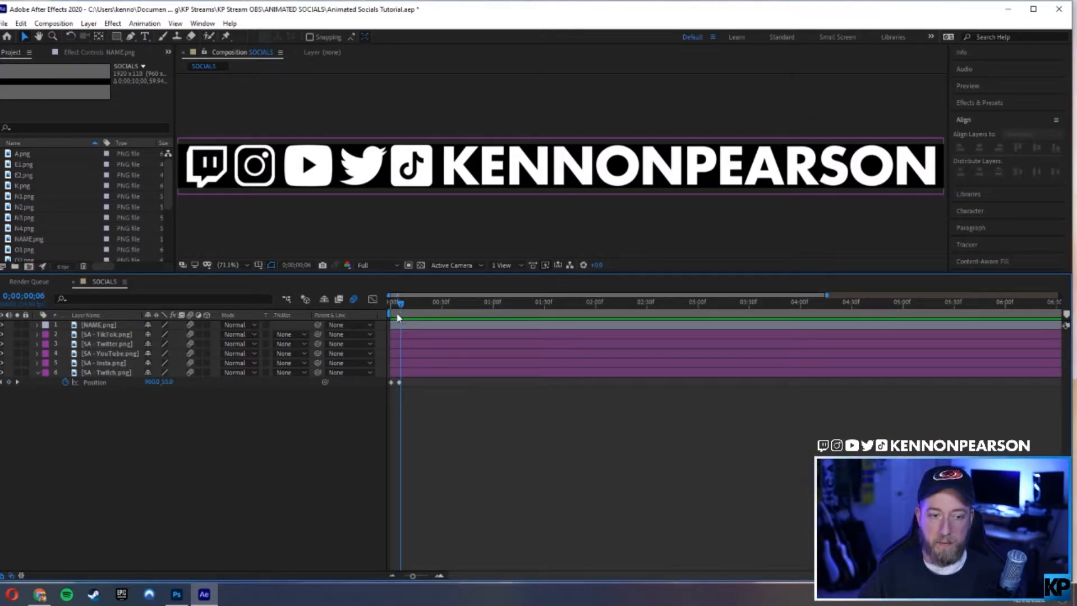
# Move the playhead later in the SOCIALS timeline.
pyautogui.click(668, 302)
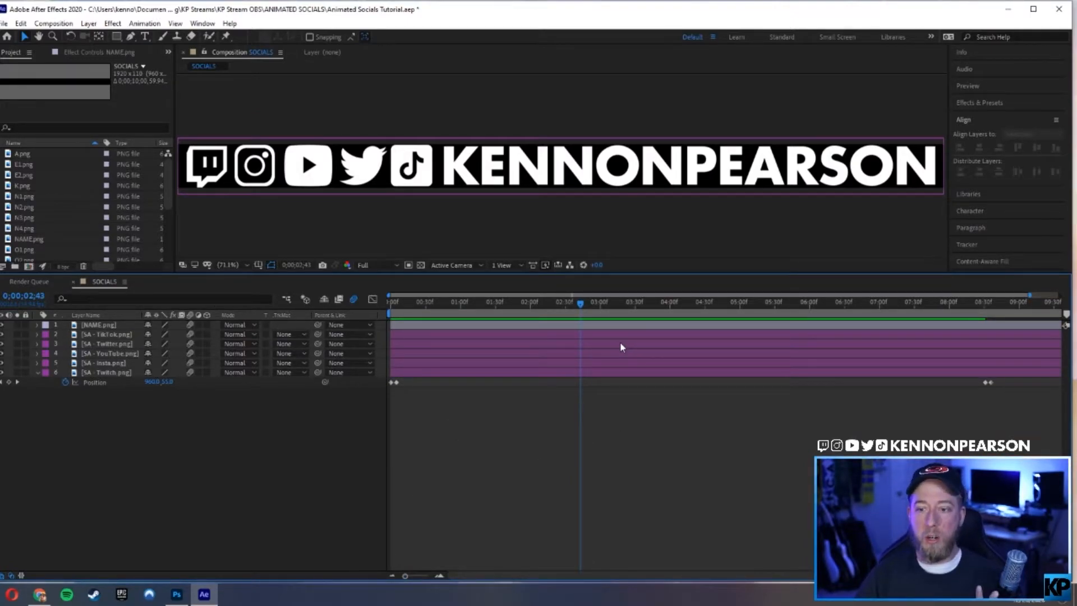
pyautogui.moveTo(611, 336)
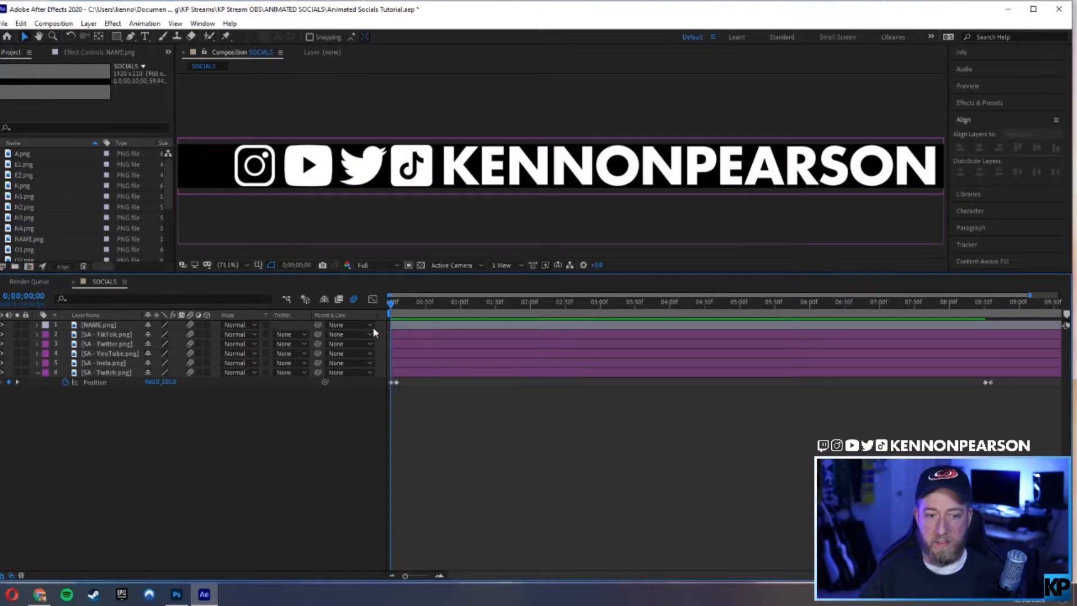
# Zoom the timeline to frame level around Twitch's opening Position keyframes.
pyautogui.click(1000, 302)
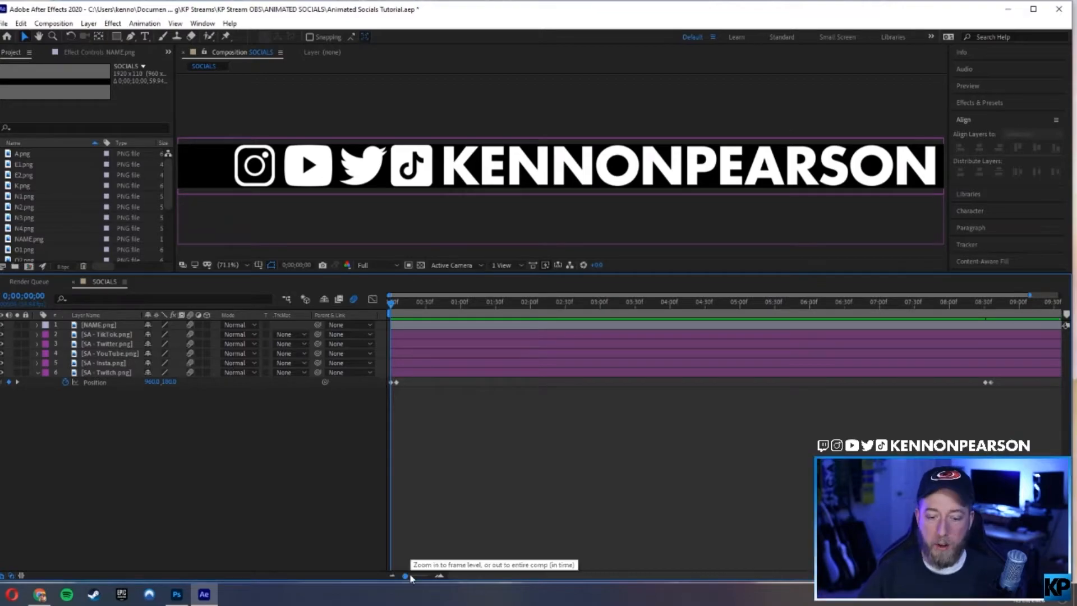
pyautogui.moveTo(404, 576); pyautogui.dragTo(422, 576)
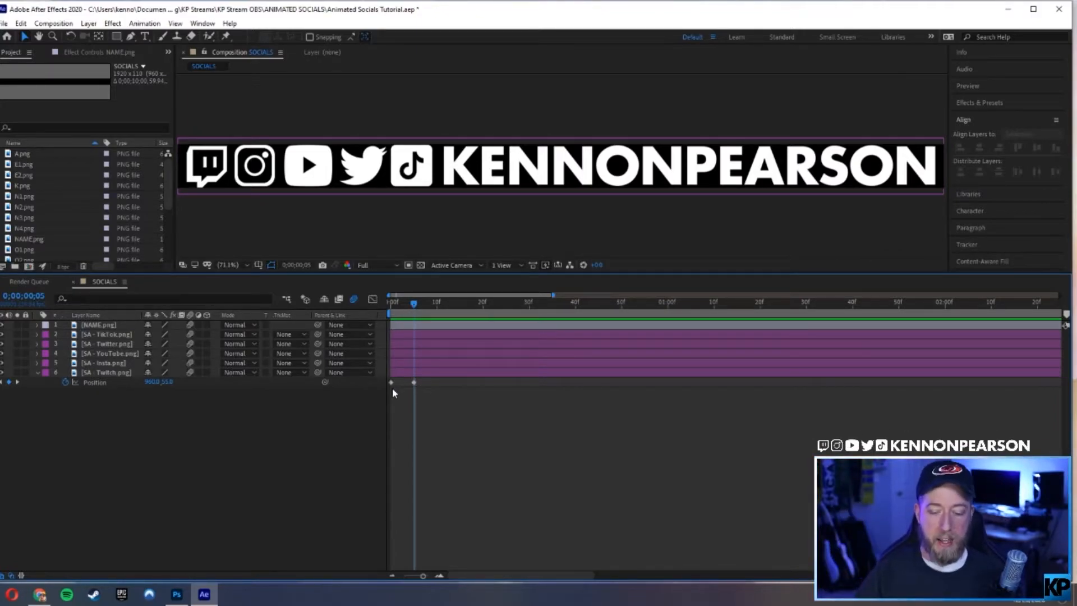
# Select in the timeline to start copying Twitch's Position keyframes to other layers.
pyautogui.click(106, 363)
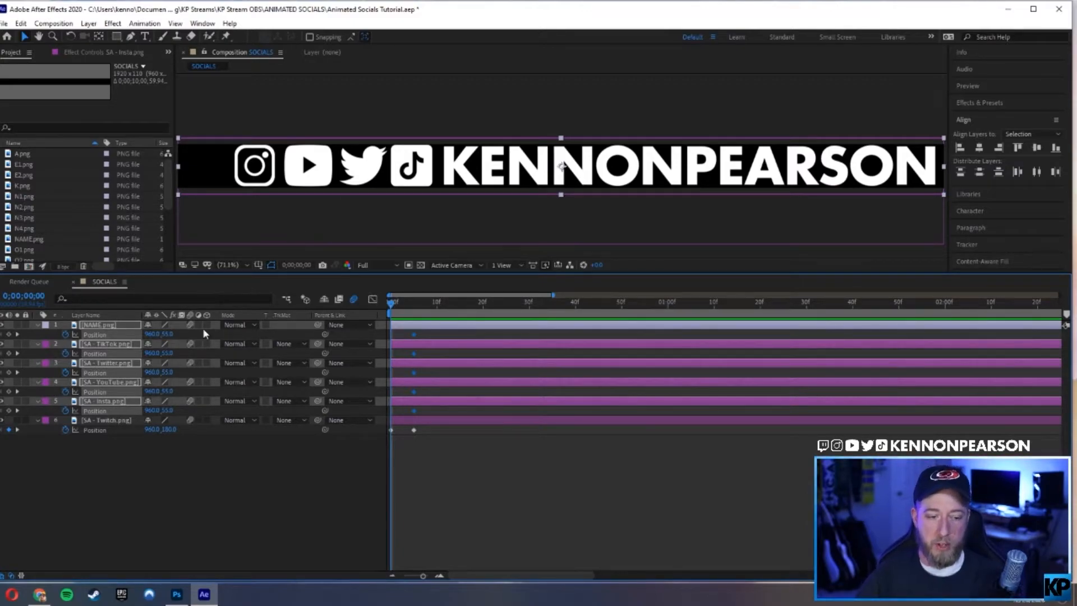
pyautogui.moveTo(218, 313)
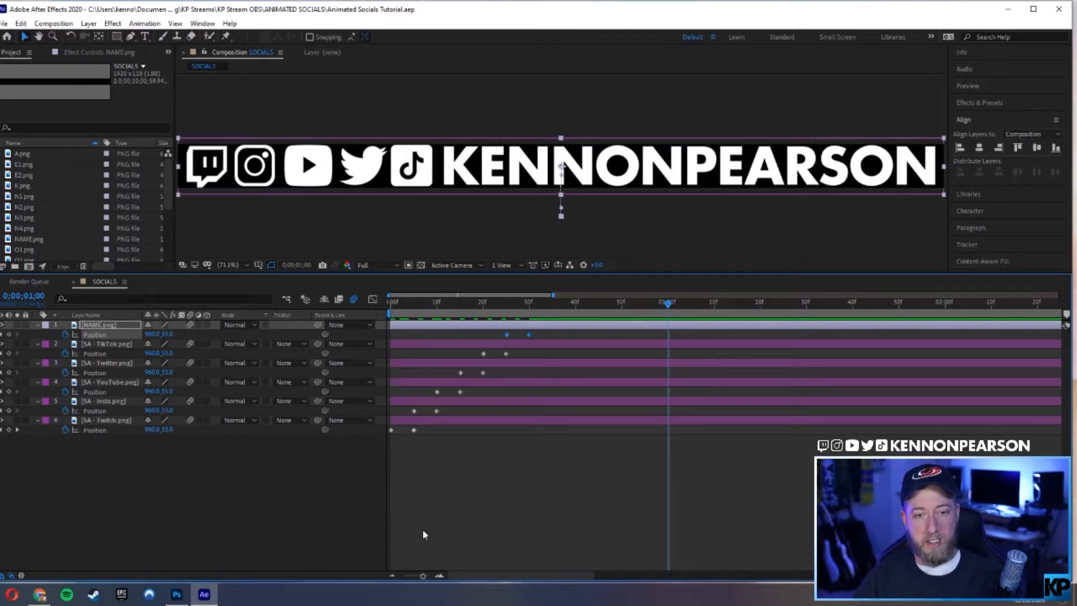
pyautogui.moveTo(483, 575)
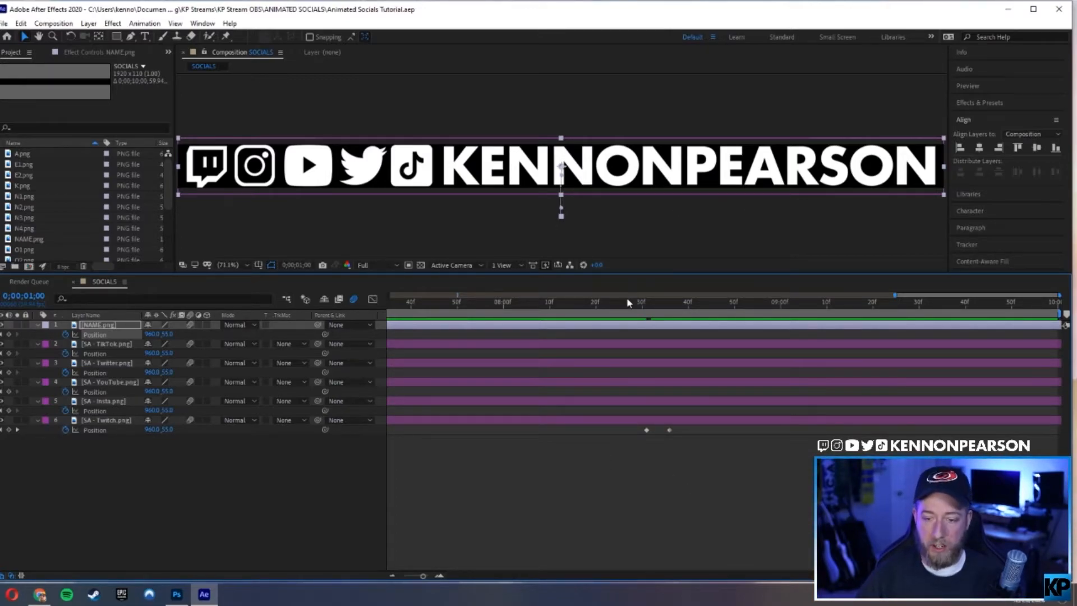
# Move the playhead to 8:31, Twitch's first closing Position keyframe.
pyautogui.click(645, 302)
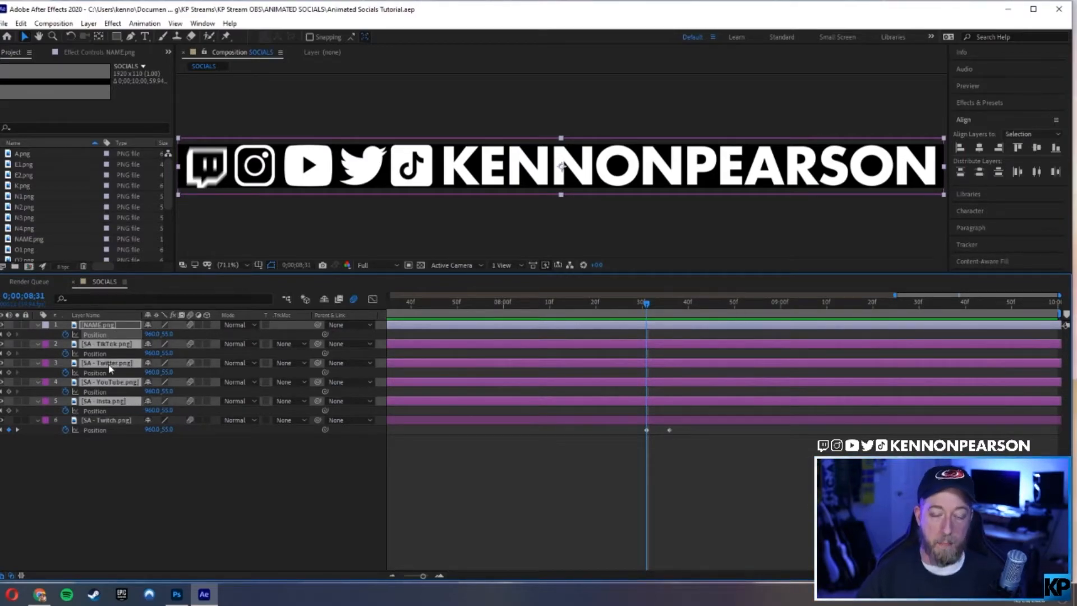
pyautogui.moveTo(10, 349)
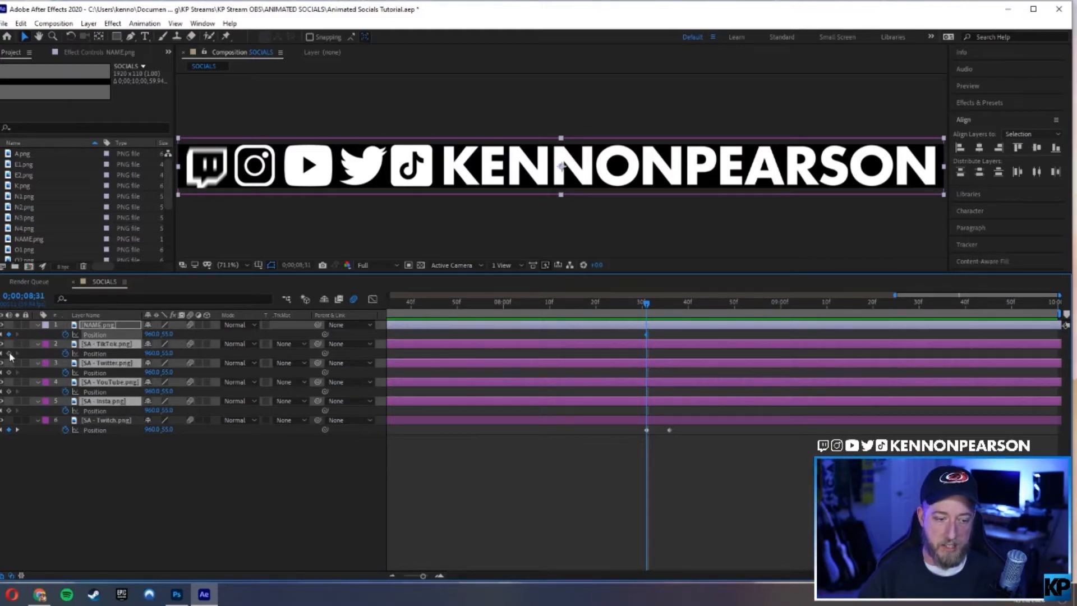
pyautogui.moveTo(10, 356)
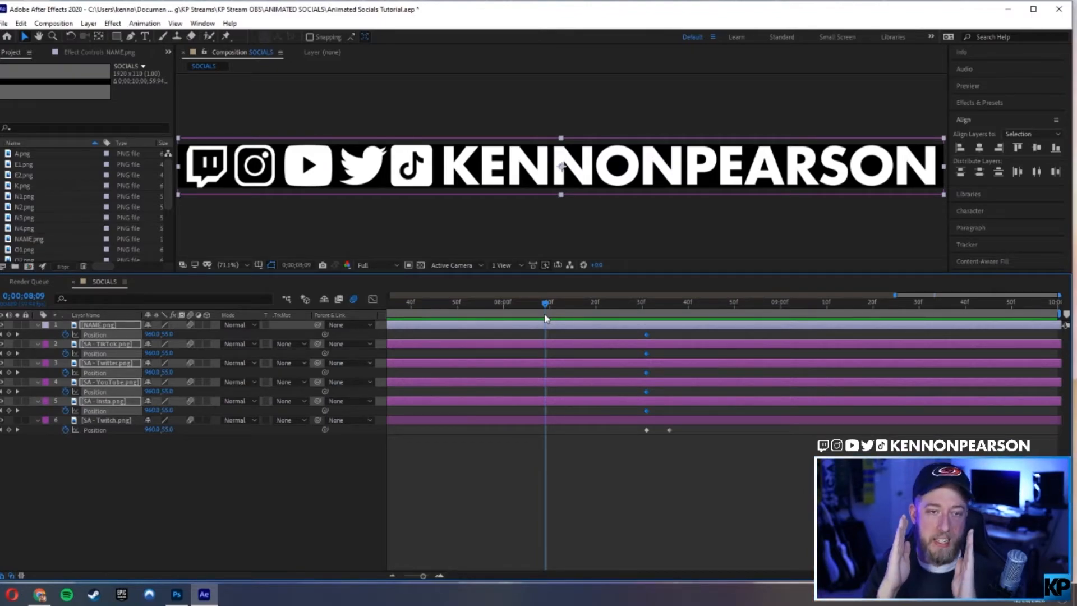
pyautogui.moveTo(545, 309)
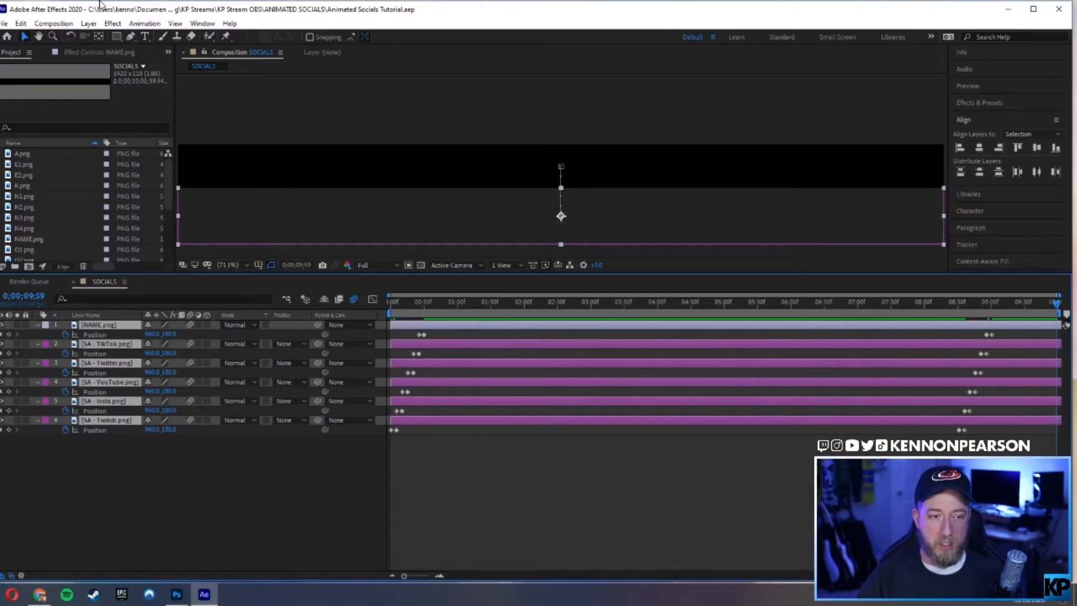
# Add SOCIALS to the Render Queue and open its Lossless output module settings.
pyautogui.click(5, 22)
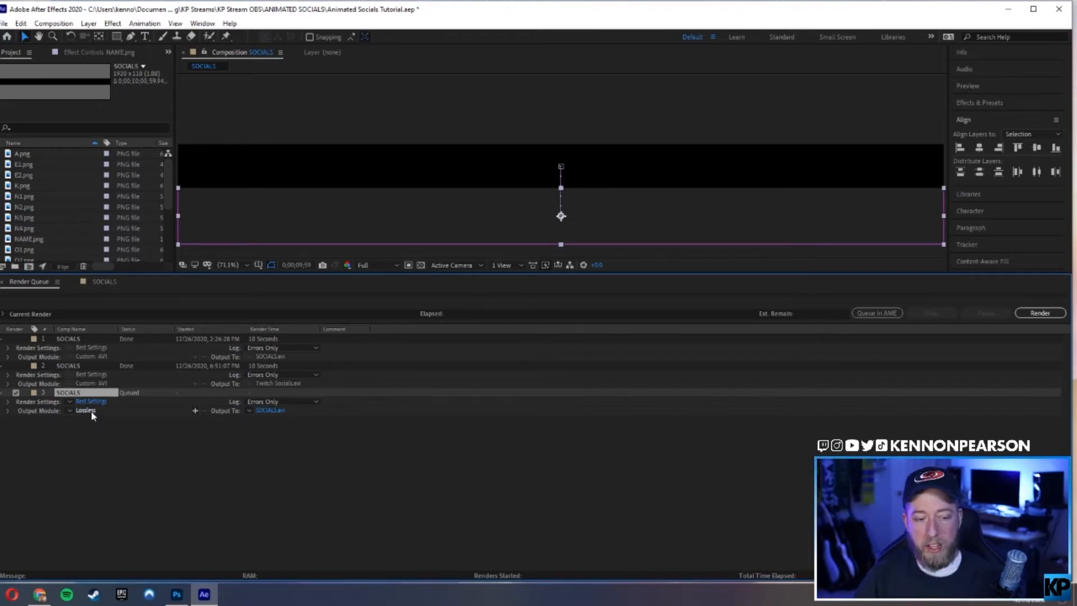
pyautogui.click(86, 411)
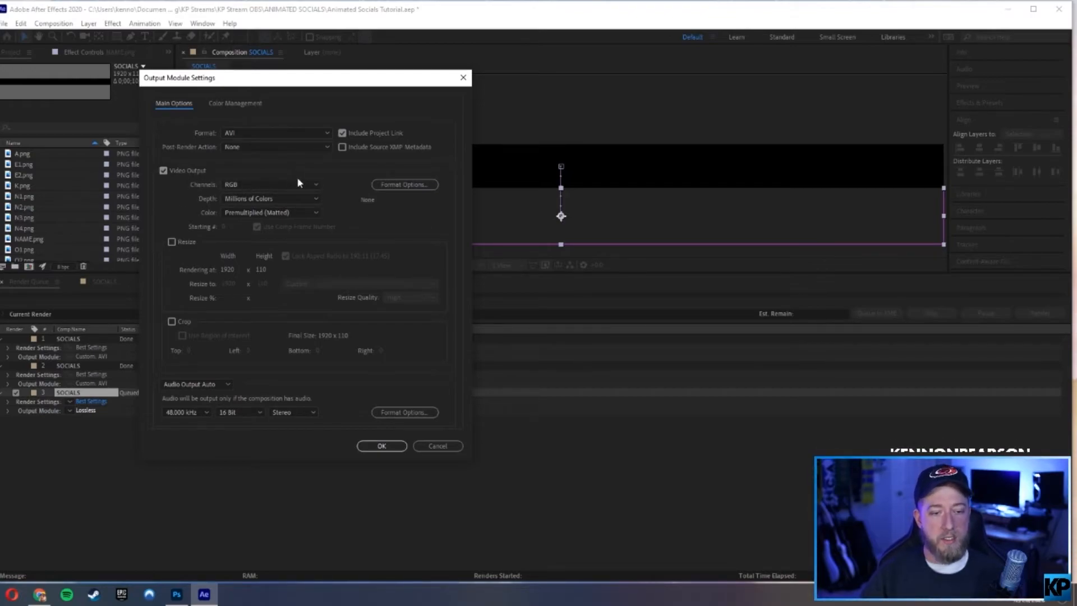
# Set Channels to RGB + Alpha and confirm.
pyautogui.click(272, 184)
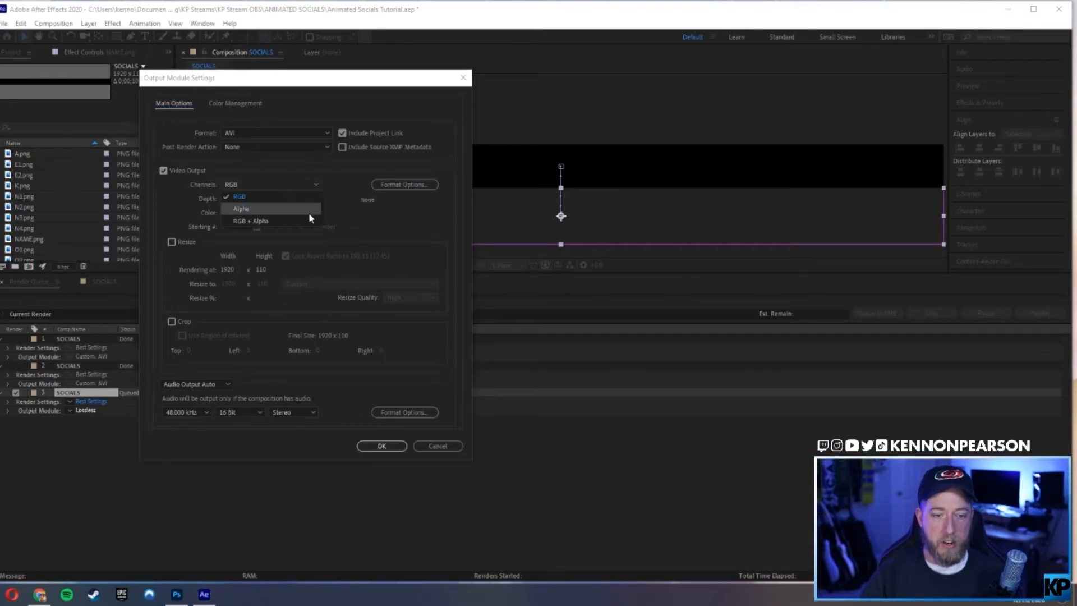
pyautogui.click(250, 220)
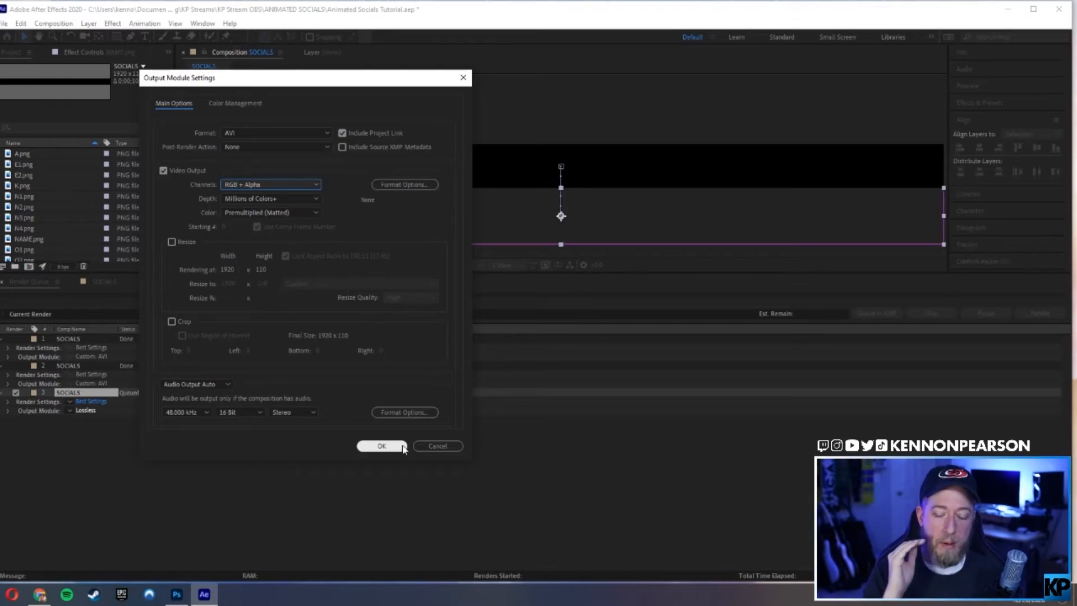
pyautogui.click(381, 446)
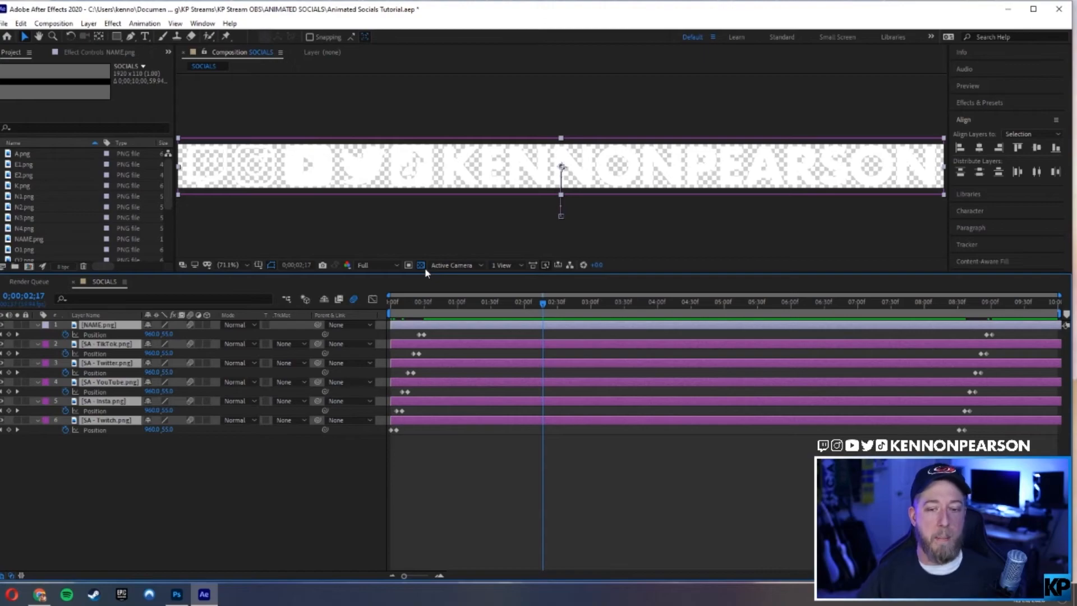
pyautogui.moveTo(138, 248)
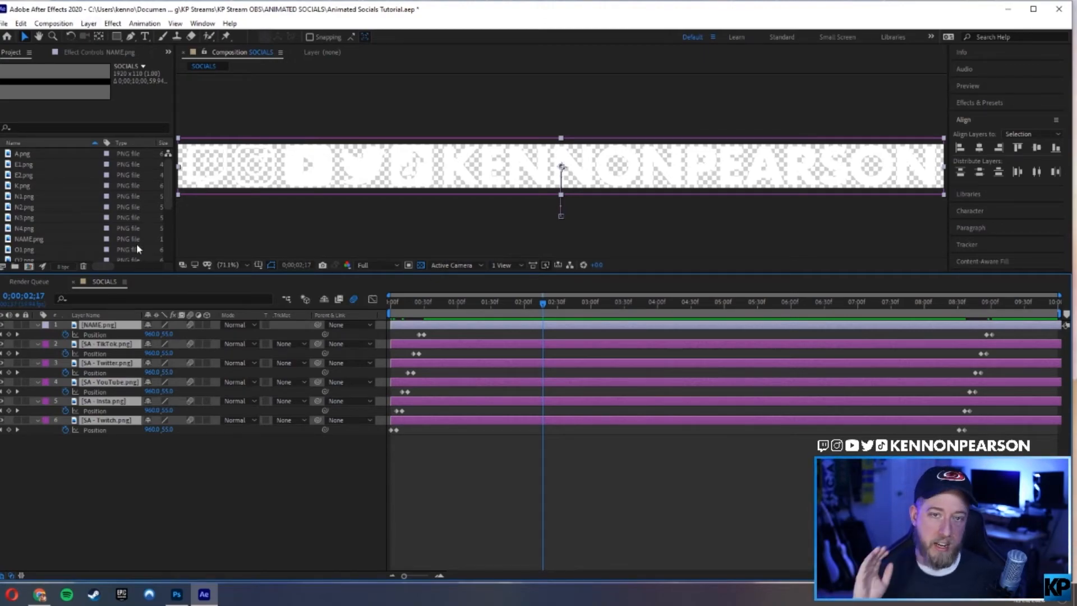